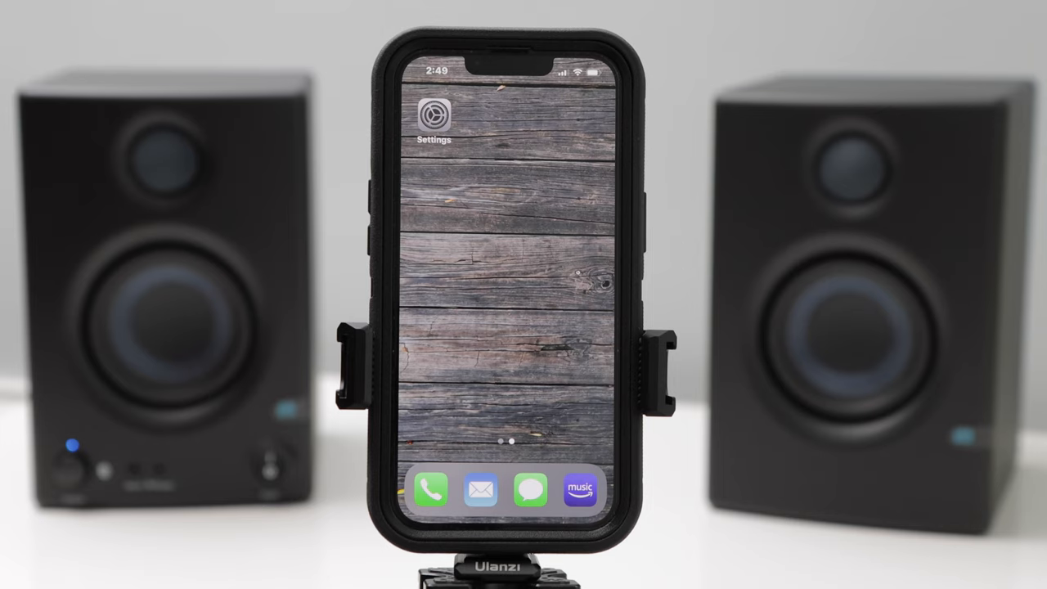
- Pair the phone with the E3.5BT speakers from the Bluetooth settings page
{"action": "left_click", "coordinate": [436, 115]}
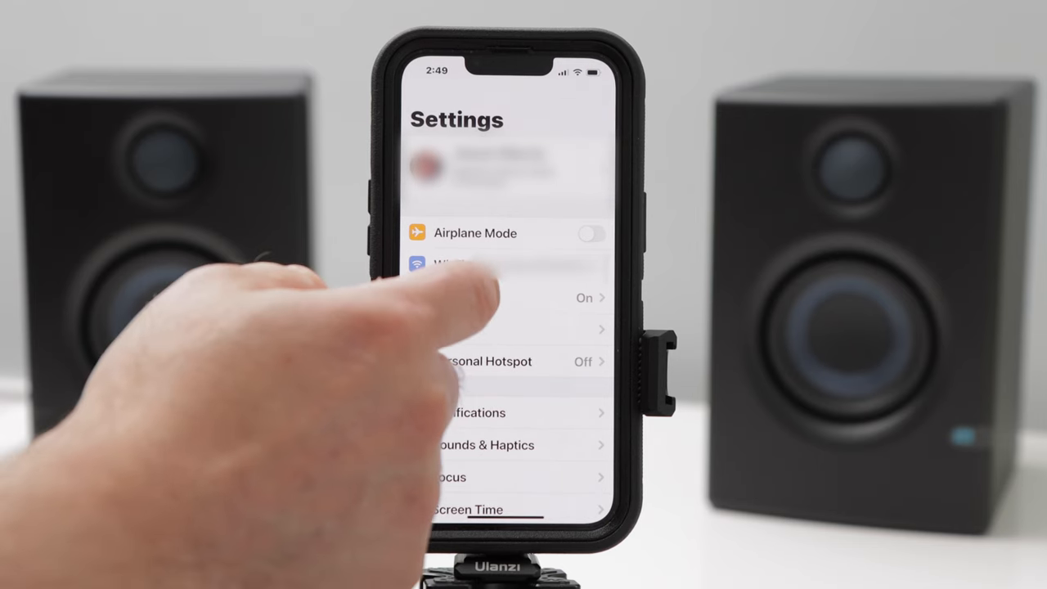
{"action": "left_click", "coordinate": [507, 263]}
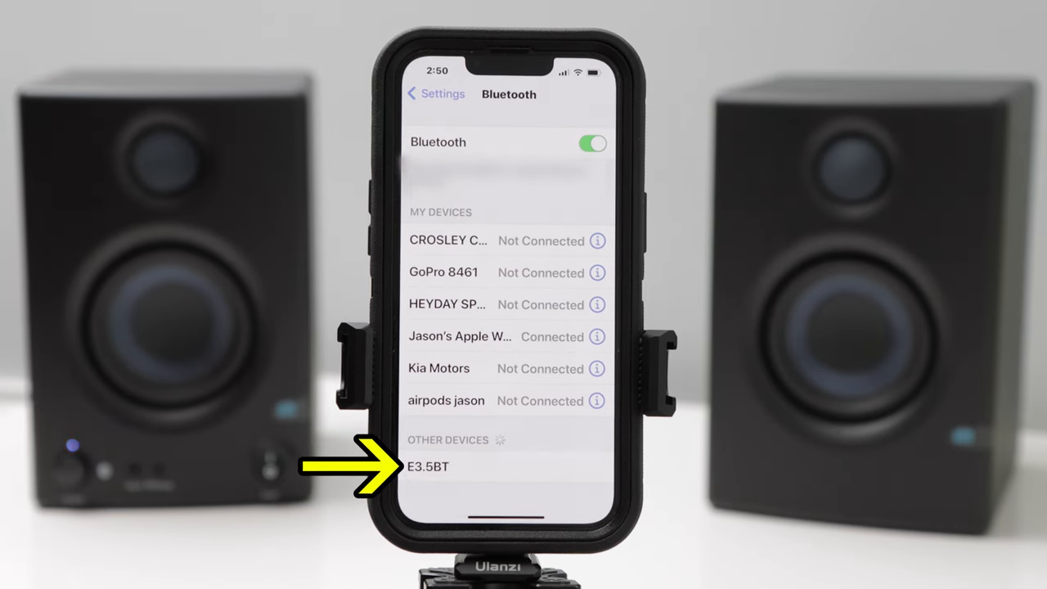
{"action": "left_click", "coordinate": [428, 466]}
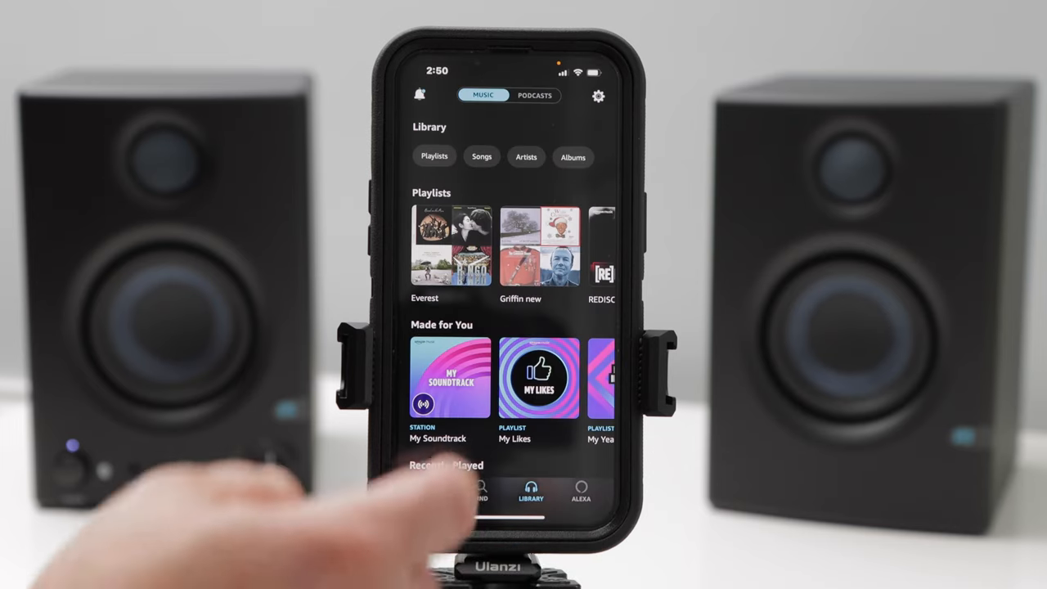
- Select a track from the Amazon Music library
{"action": "left_click", "coordinate": [450, 376]}
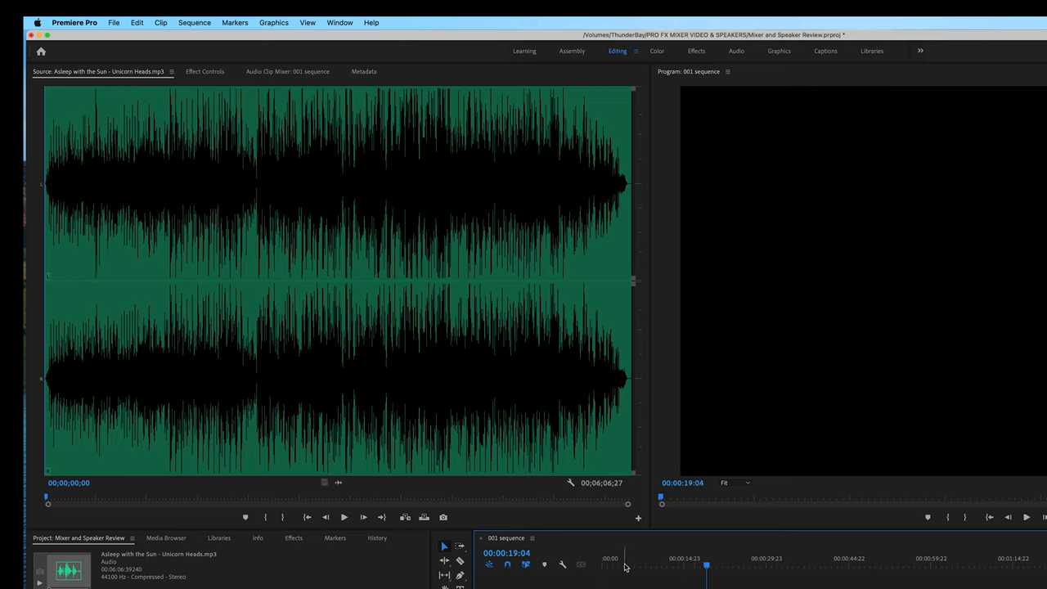
- Set the Audio Hardware default output to ProFX instead of Blackmagic UltraStudio and confirm
{"action": "left_click", "coordinate": [76, 23]}
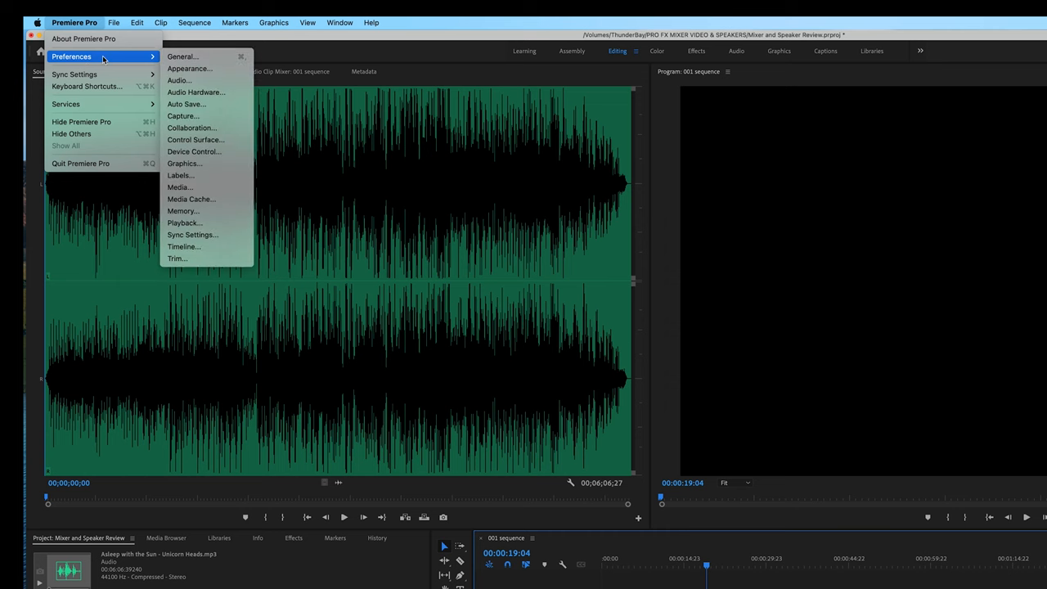
{"action": "mouse_move", "coordinate": [196, 92]}
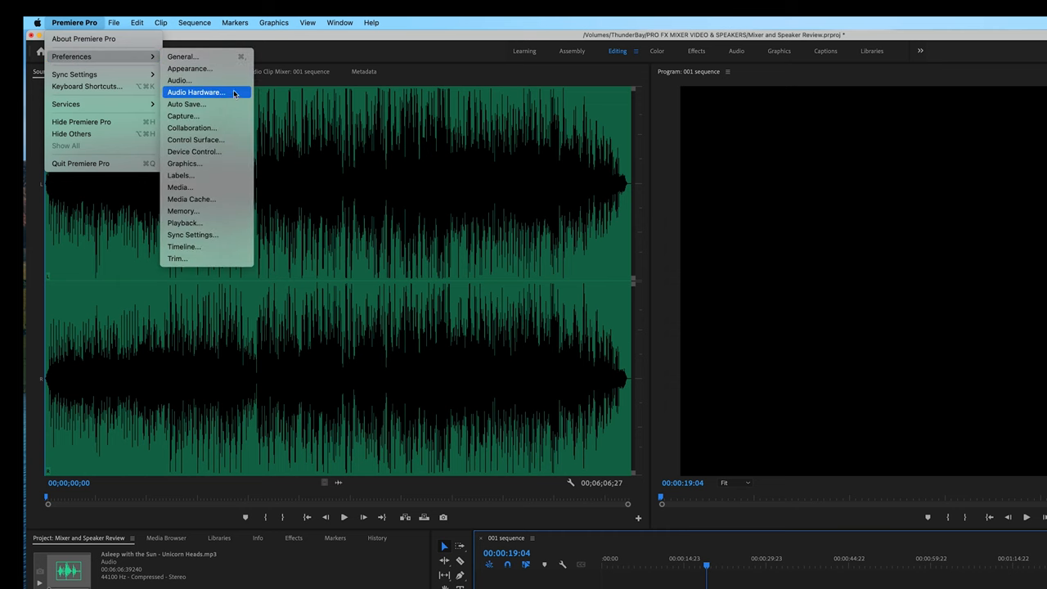
{"action": "left_click", "coordinate": [196, 91]}
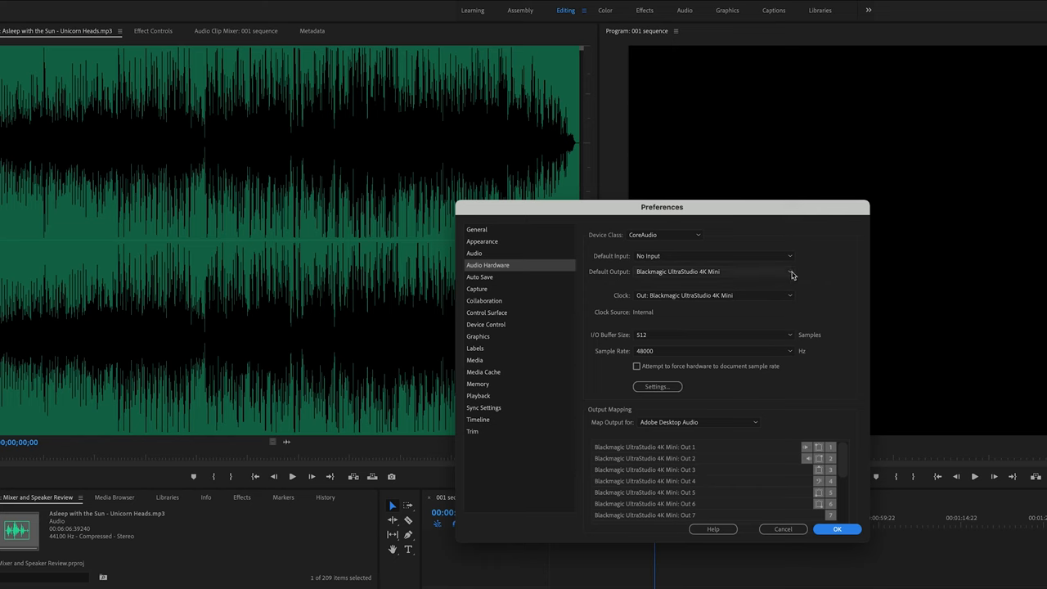
{"action": "left_click", "coordinate": [788, 271]}
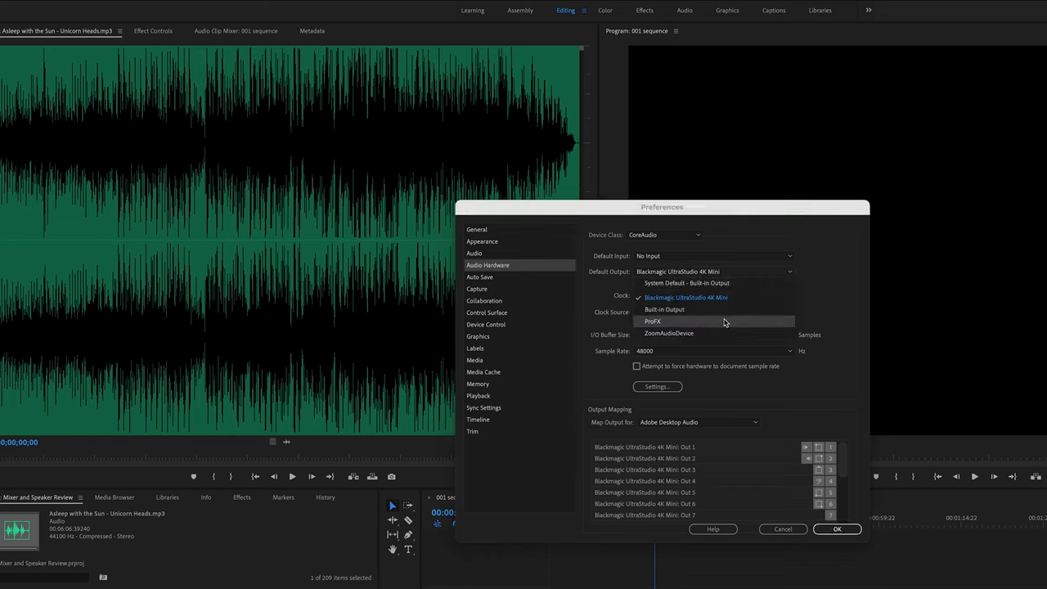
{"action": "left_click", "coordinate": [655, 321]}
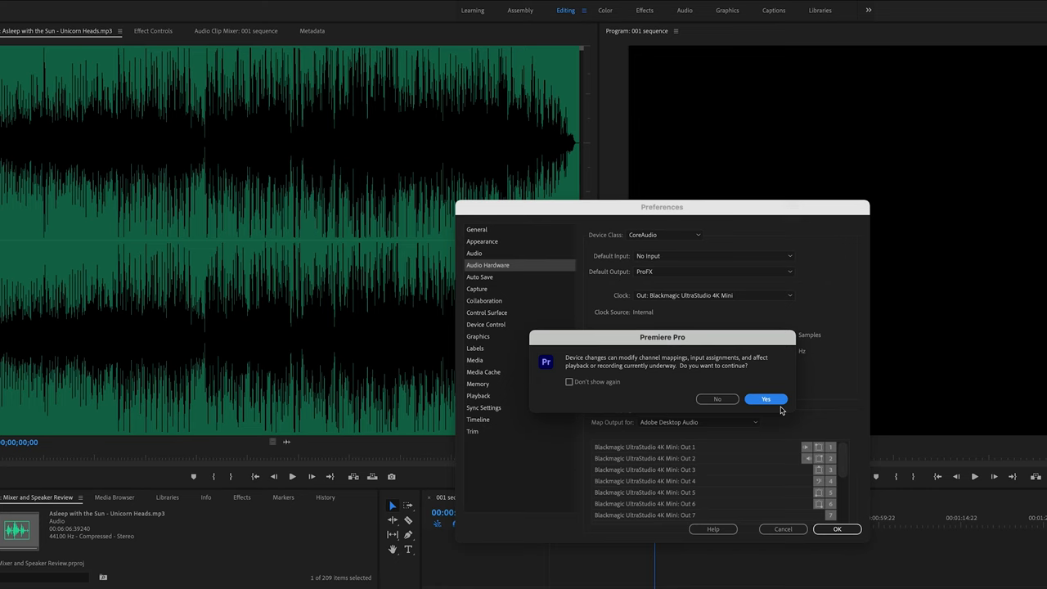
{"action": "left_click", "coordinate": [766, 399]}
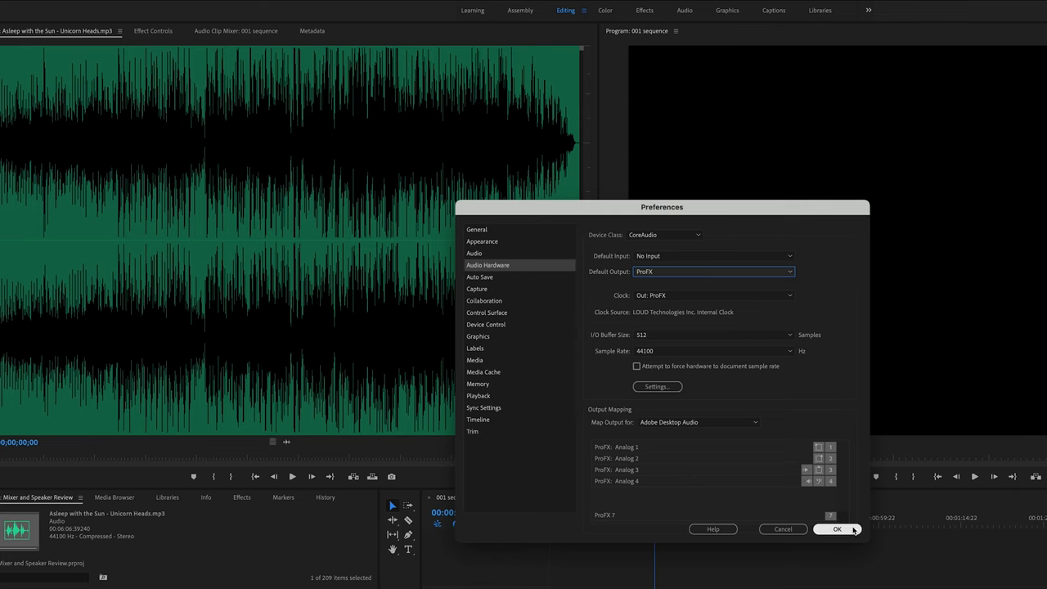
{"action": "left_click", "coordinate": [837, 529]}
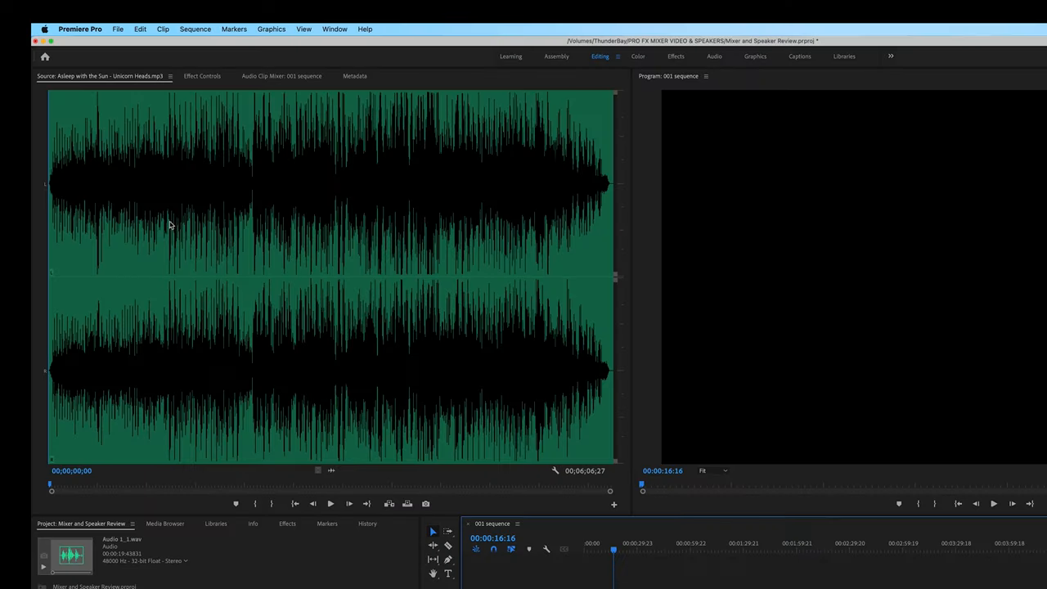
- Set the Audio Hardware default input to ProFX instead of Blackmagic UltraStudio and confirm
{"action": "left_click", "coordinate": [80, 30]}
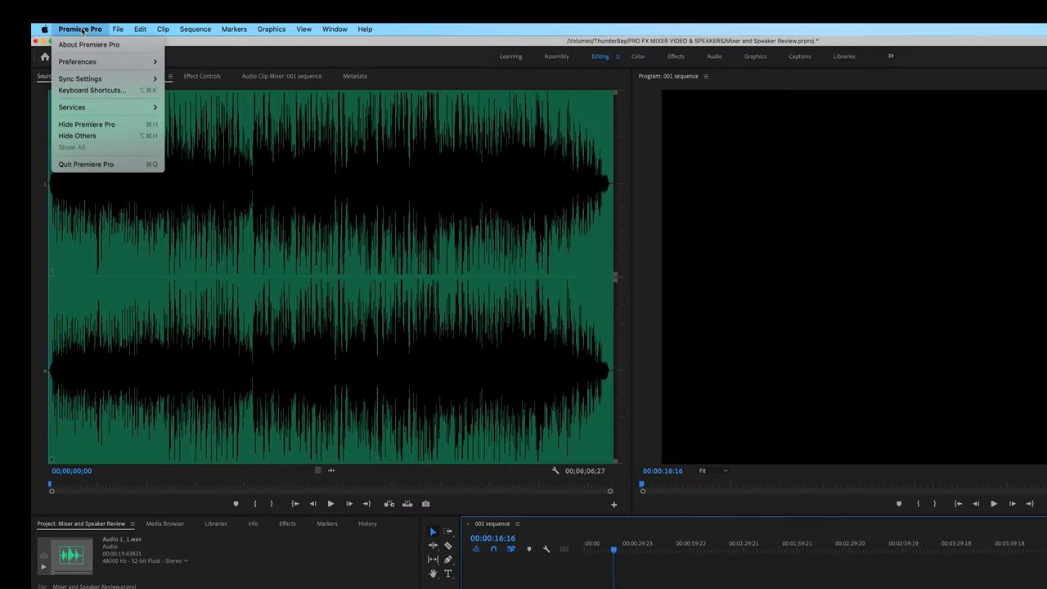
{"action": "mouse_move", "coordinate": [77, 62]}
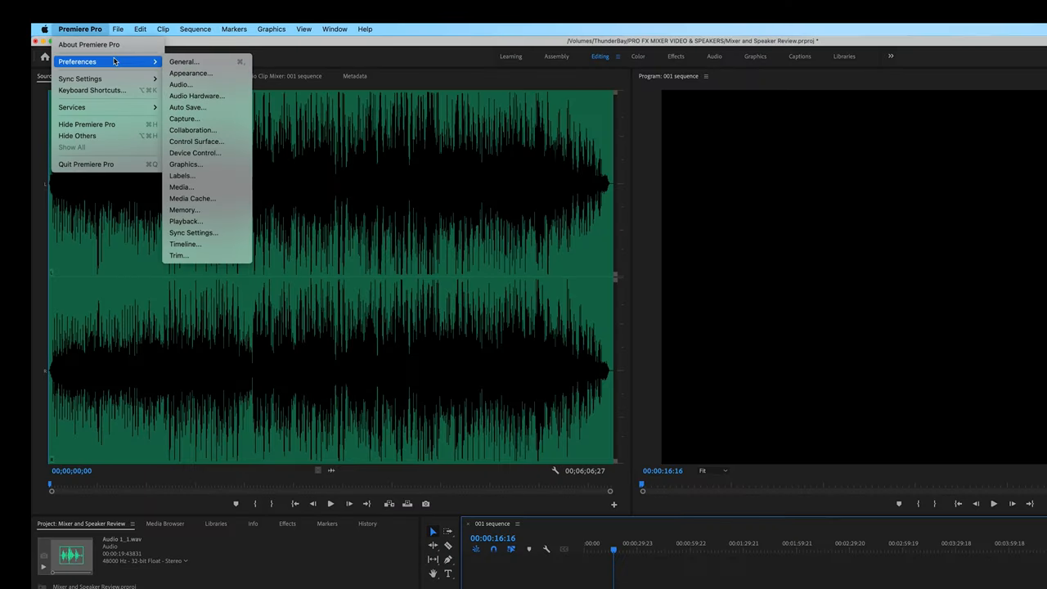
{"action": "mouse_move", "coordinate": [197, 95]}
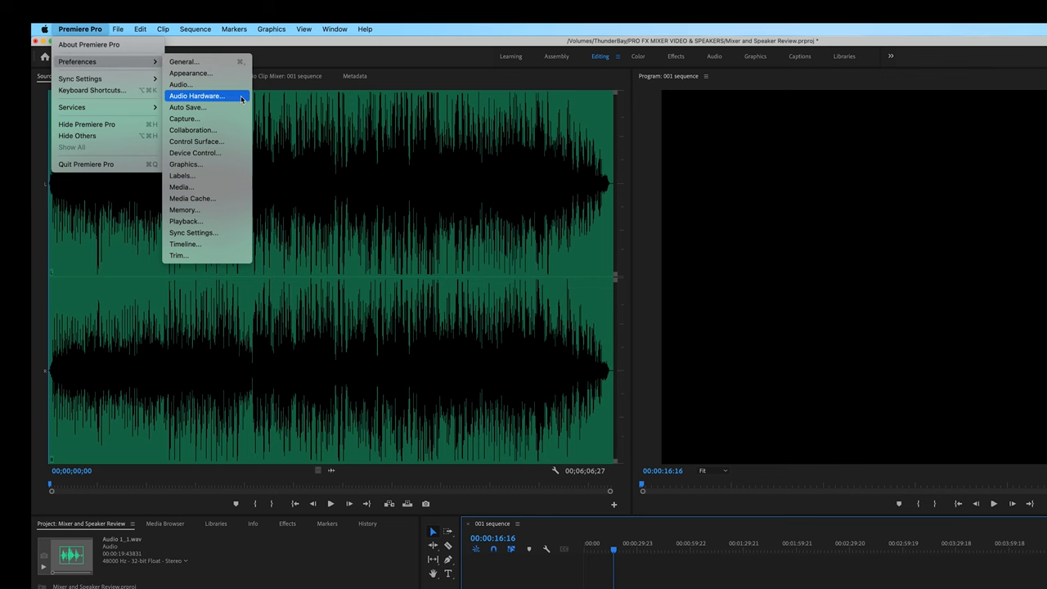
{"action": "left_click", "coordinate": [197, 95]}
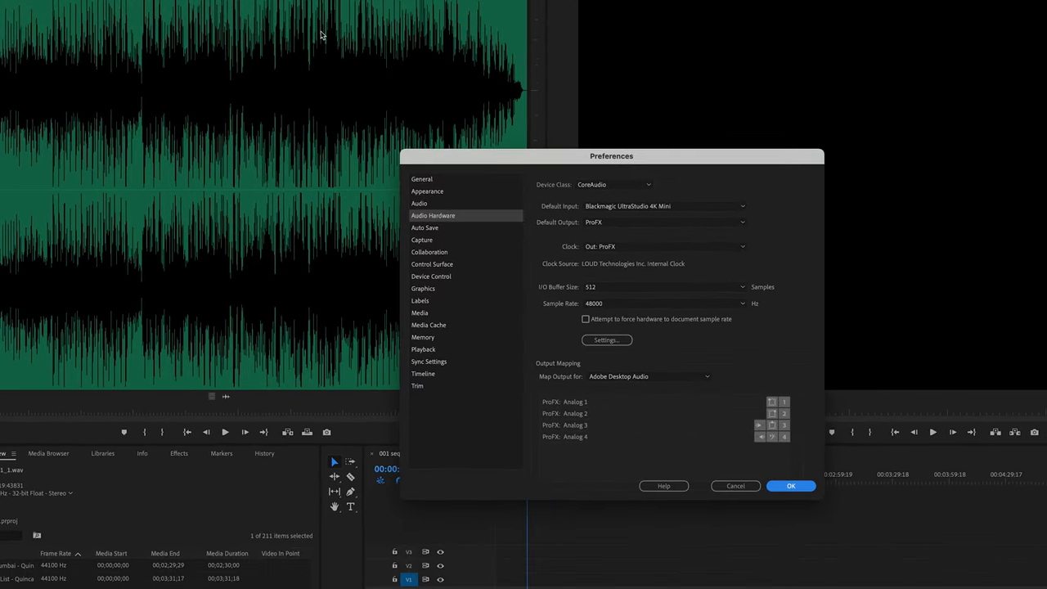
{"action": "mouse_move", "coordinate": [743, 206]}
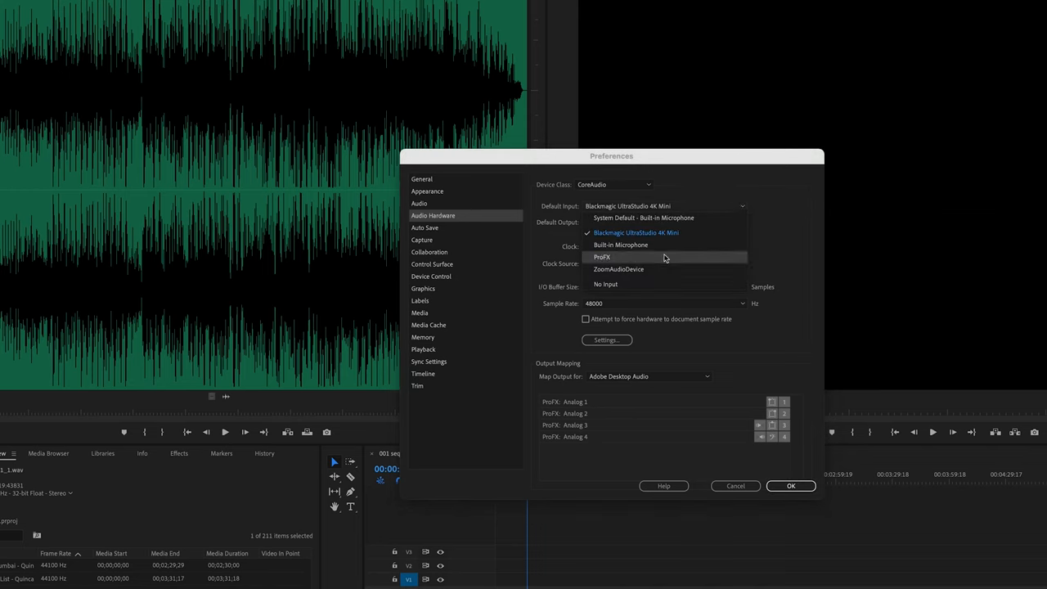
{"action": "left_click", "coordinate": [602, 257]}
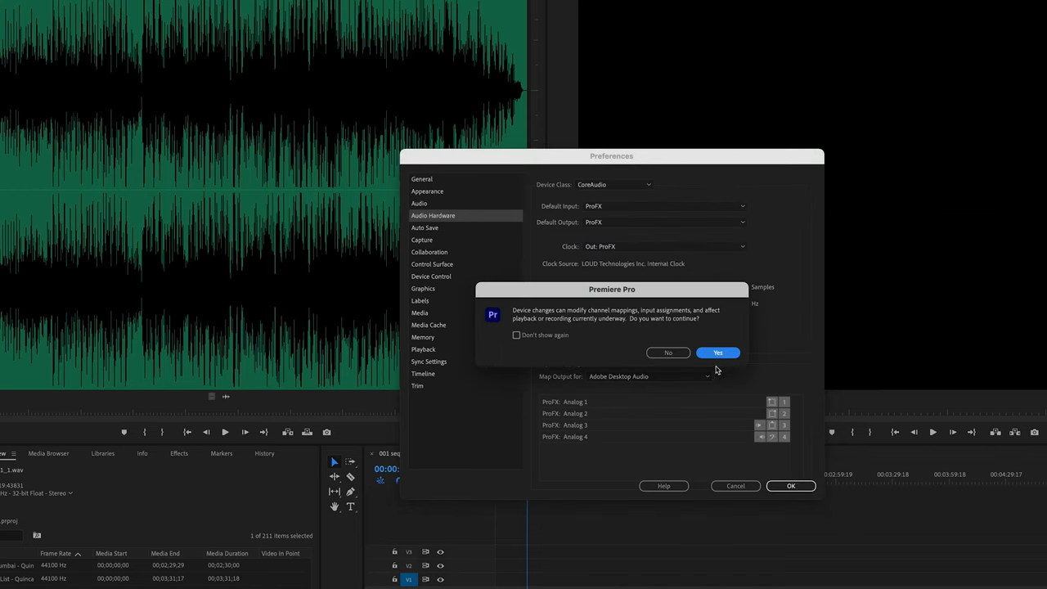
{"action": "left_click", "coordinate": [716, 354]}
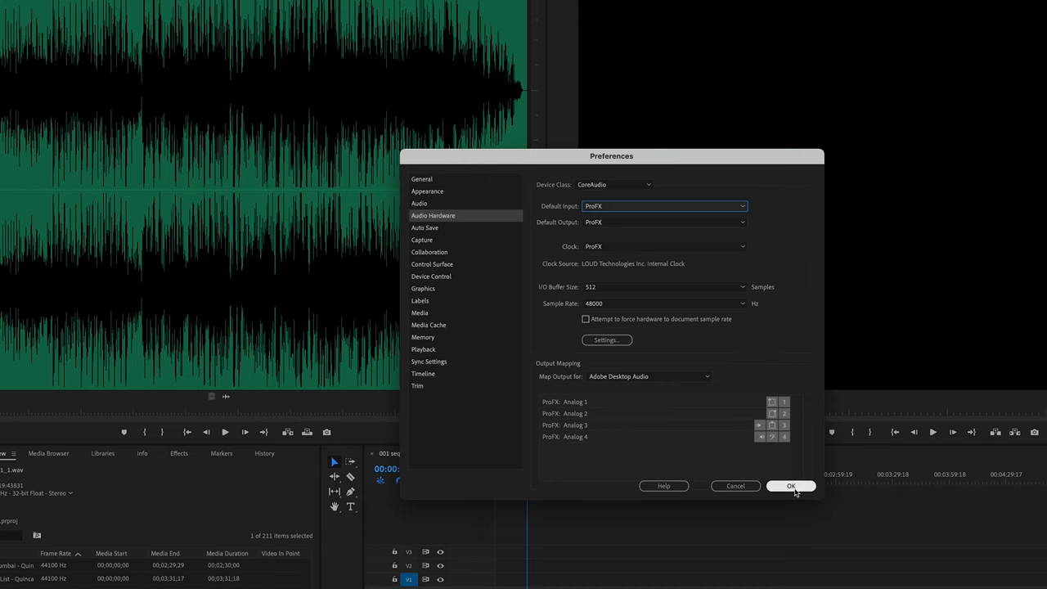
{"action": "left_click", "coordinate": [791, 484]}
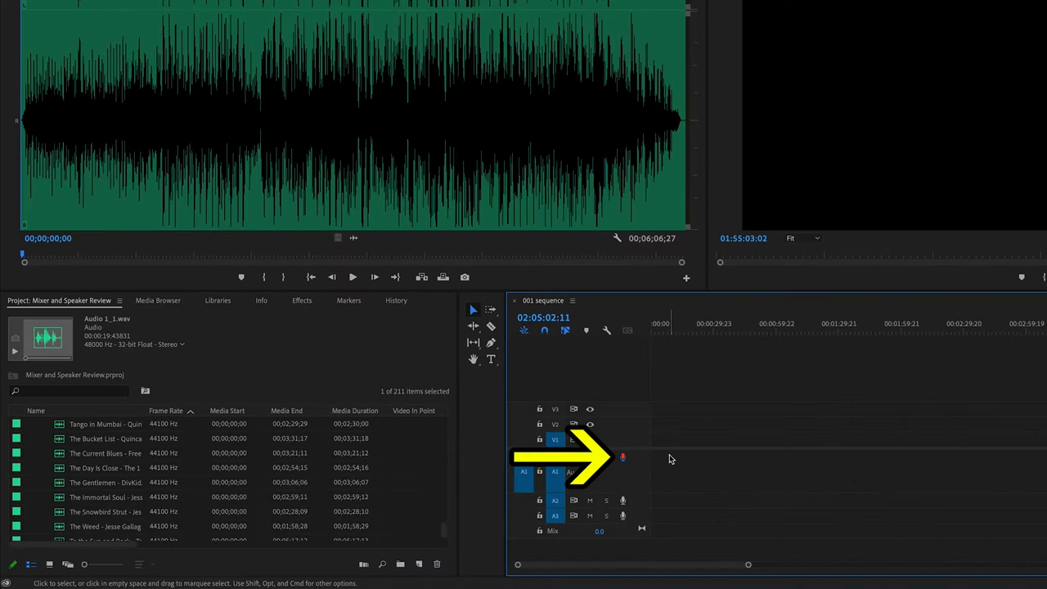